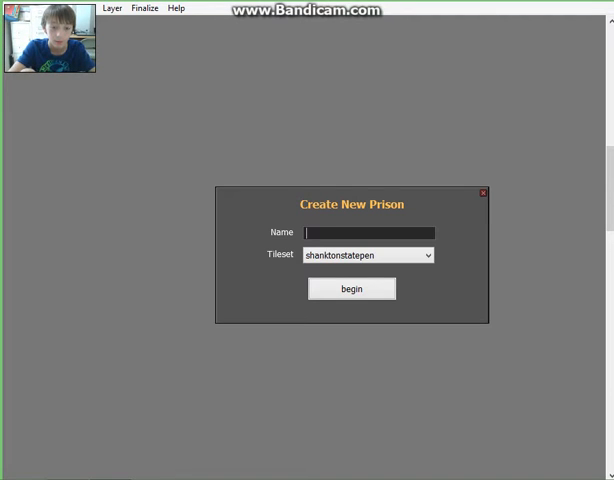
Enter the new prison's name, The Green Narwhals, in the Create New Prison form
text(Con)
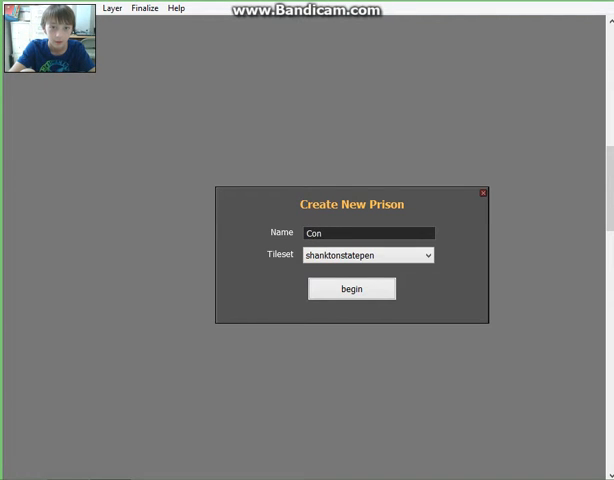
text(M)
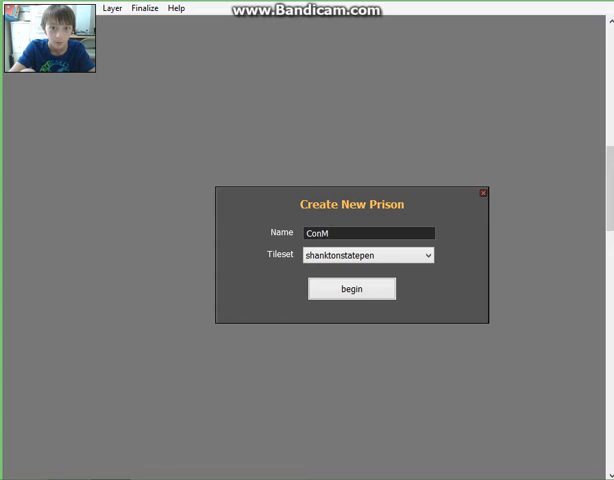
text(a)
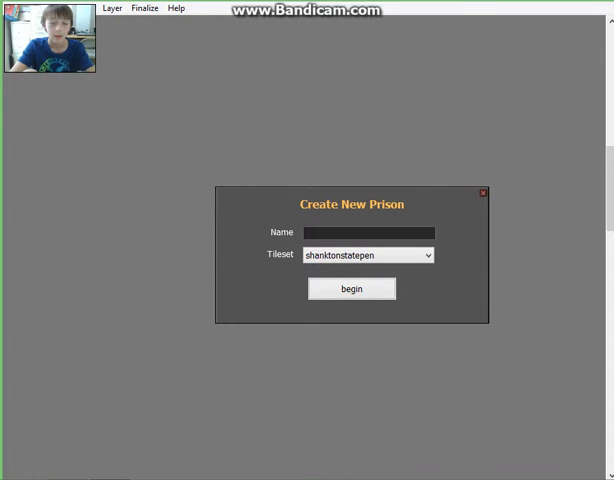
click(370, 232)
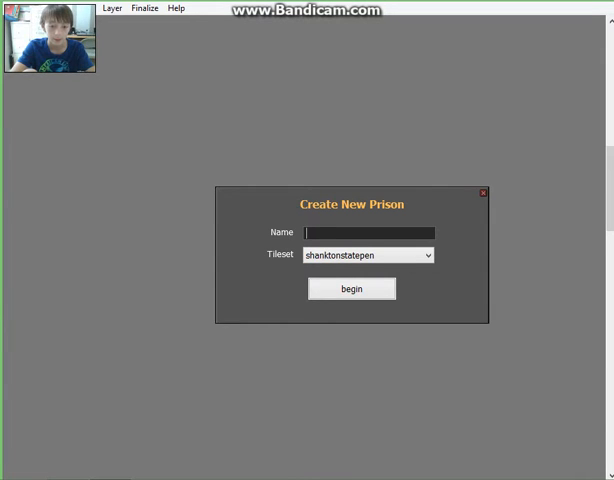
text(Narwhals)
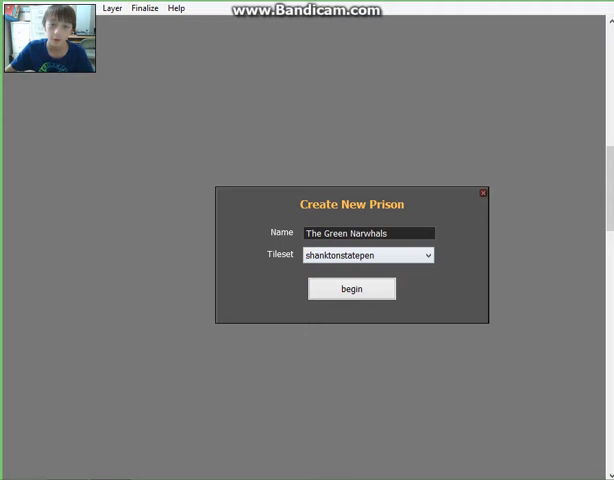
Choose the perks tileset and begin the new prison
click(425, 255)
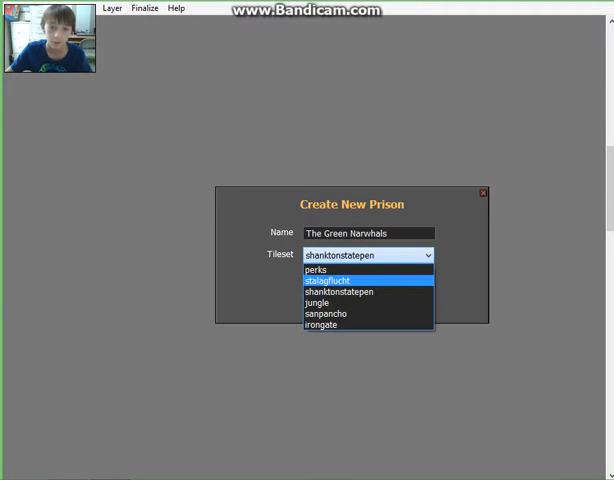
mouse_move(366, 291)
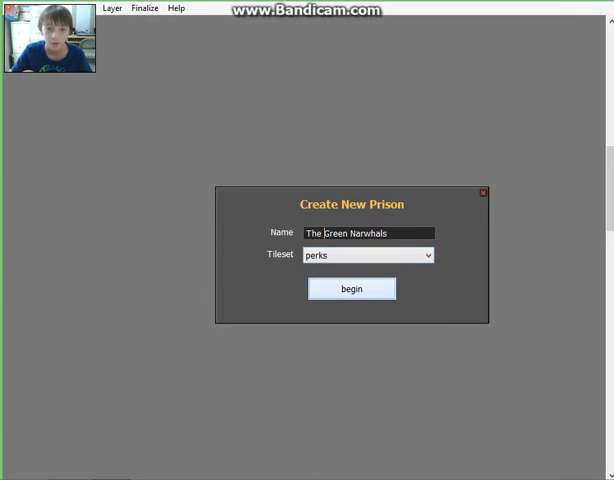
click(351, 288)
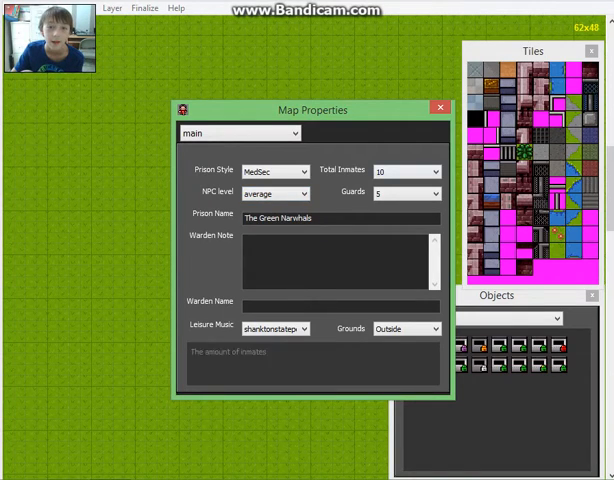
Set 7 inmates and 8 guards and name the warden Blue Narwhal
click(434, 170)
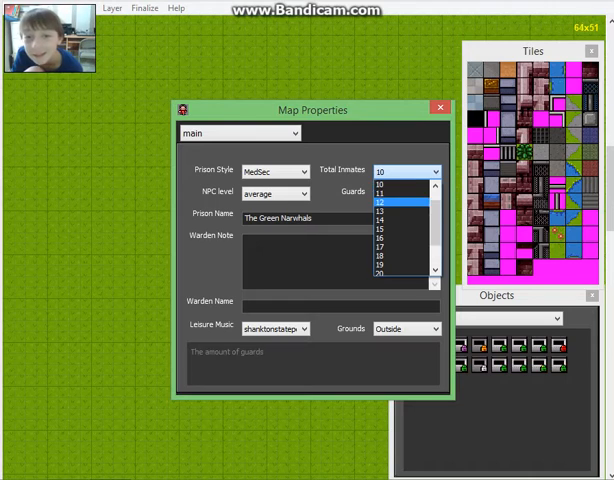
scroll(up, 3)
text(Blue)
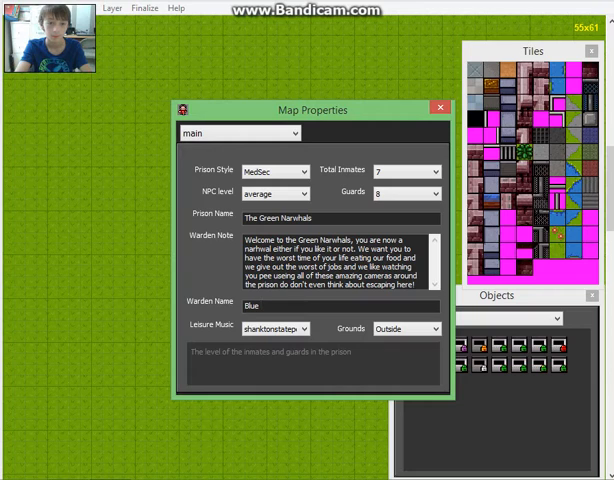
text(Narhwal)
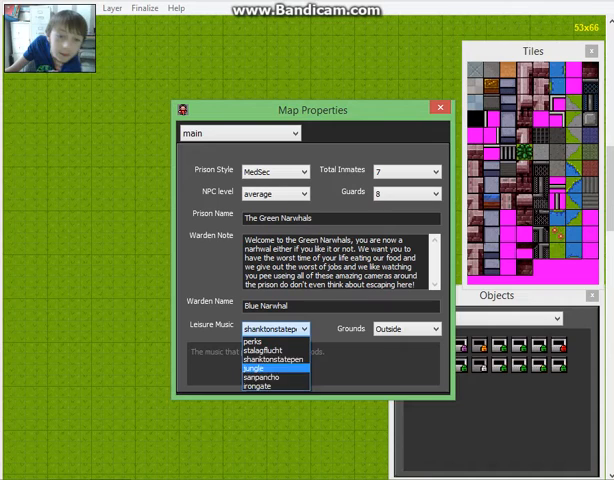
Choose sanpancho music, keep Outside grounds, and close the map properties
click(412, 328)
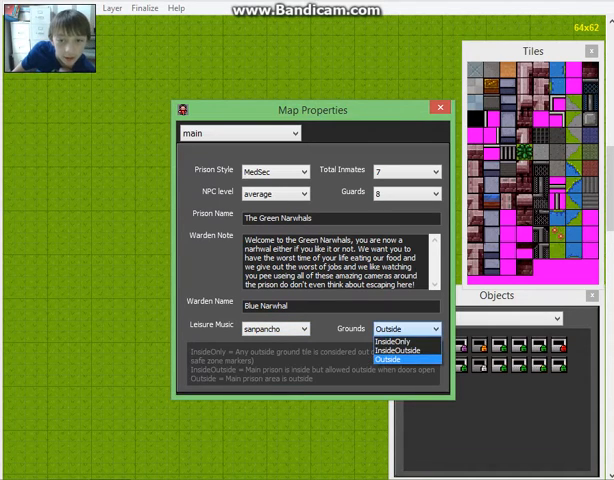
click(404, 355)
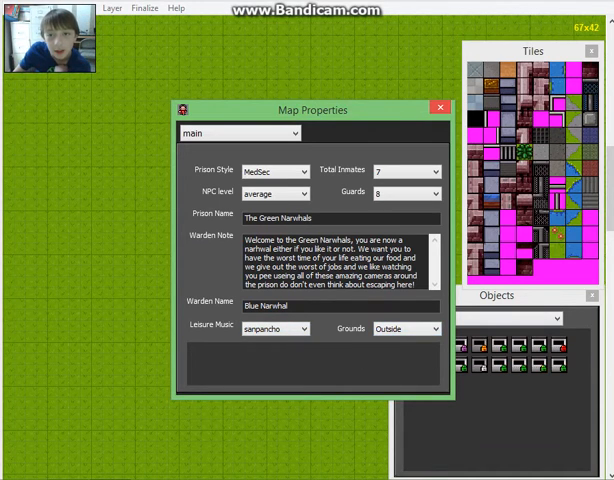
click(438, 108)
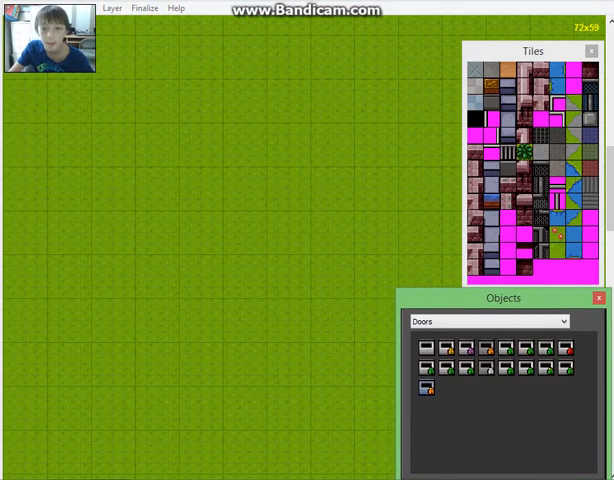
Hide the Objects and Tiles palettes and place the first wall corner on the grass
click(599, 297)
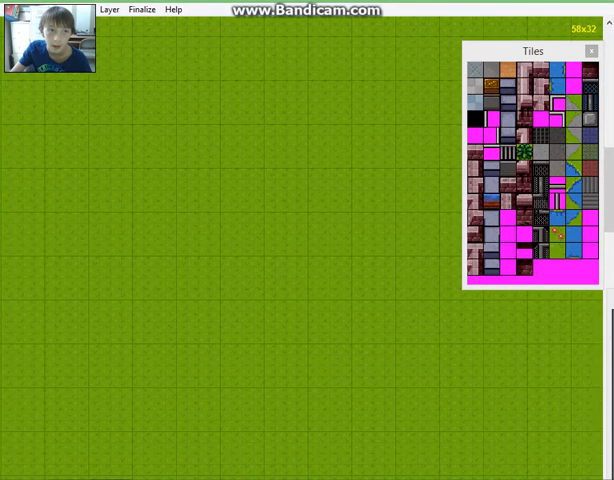
mouse_move(505, 90)
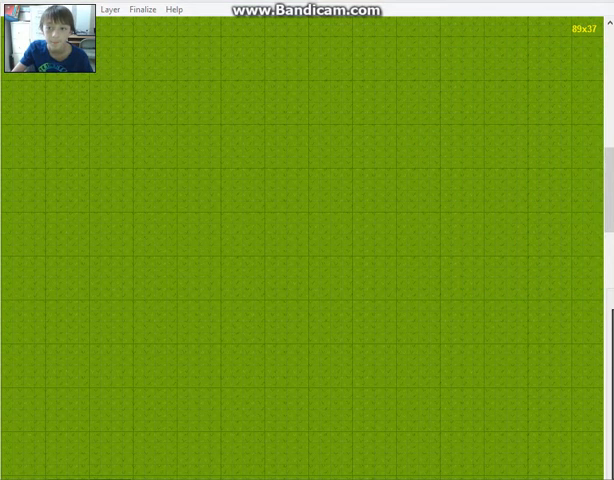
click(171, 63)
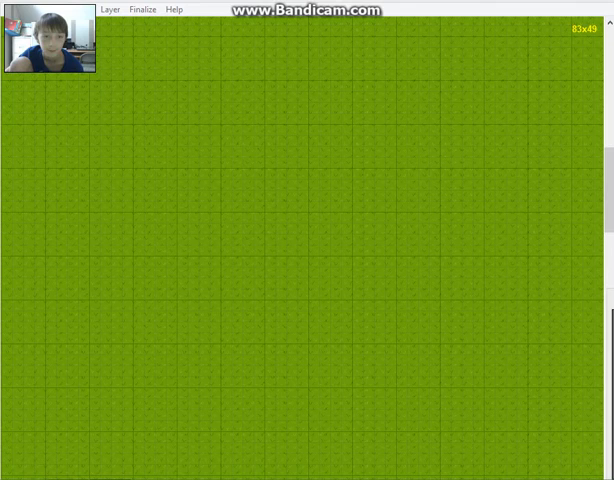
click(181, 229)
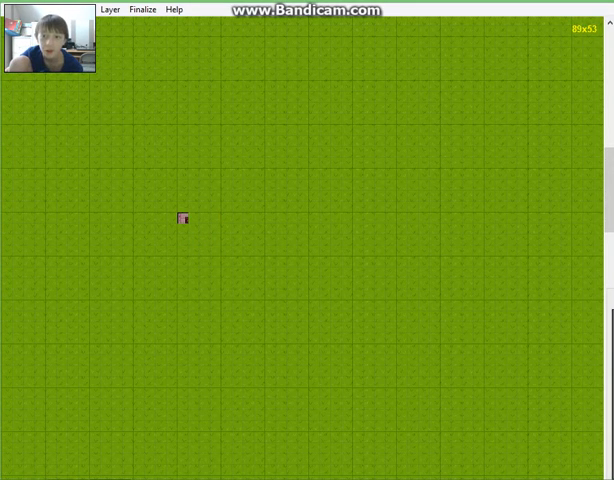
Complete the rectangular wall outline of the cell and fill its interior with brick floor
click(215, 219)
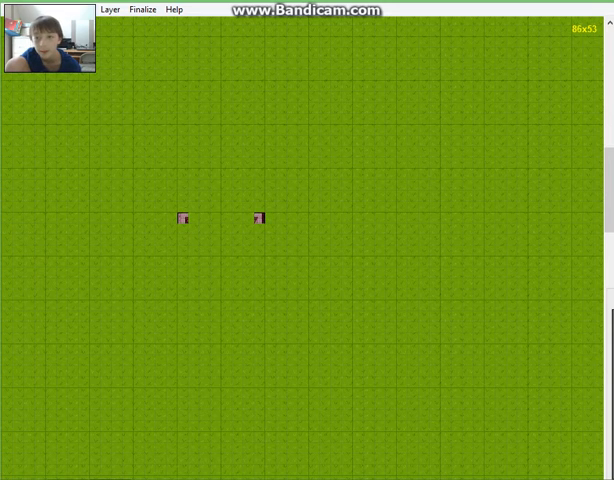
click(182, 250)
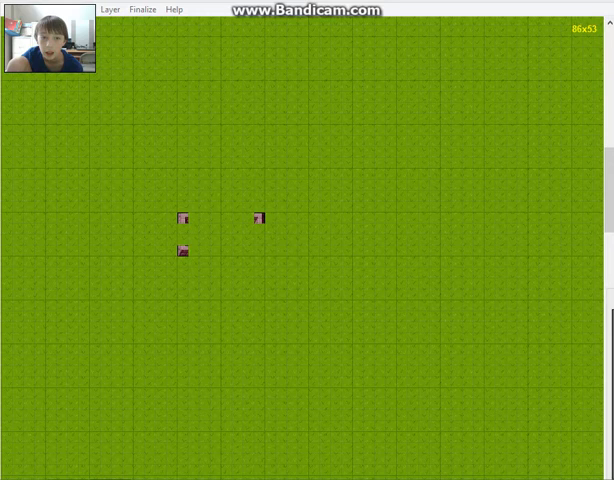
click(258, 248)
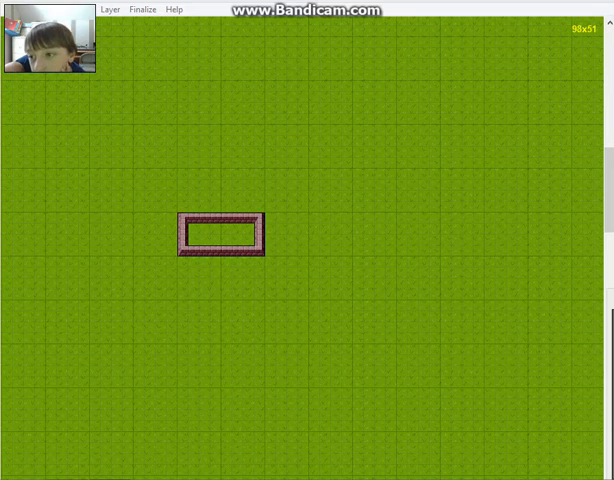
click(194, 231)
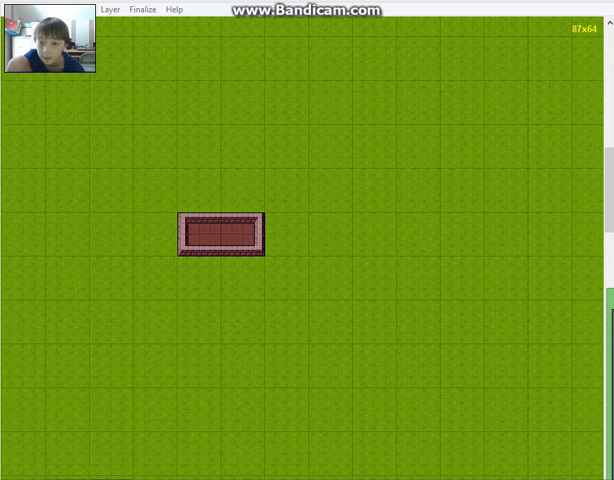
Furnish the cell with a bed, desk and toilet inside its walls
click(218, 262)
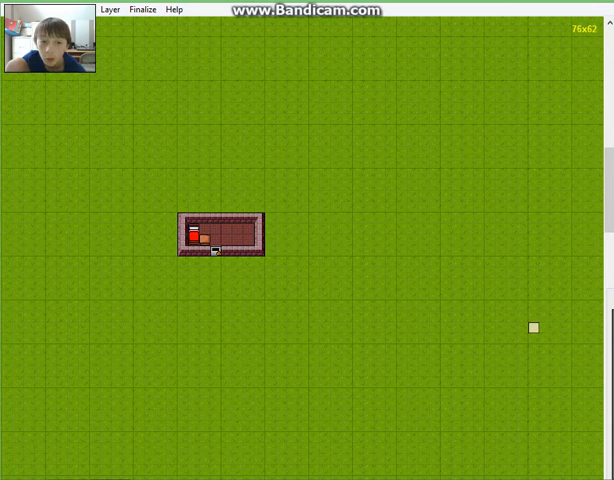
mouse_move(345, 294)
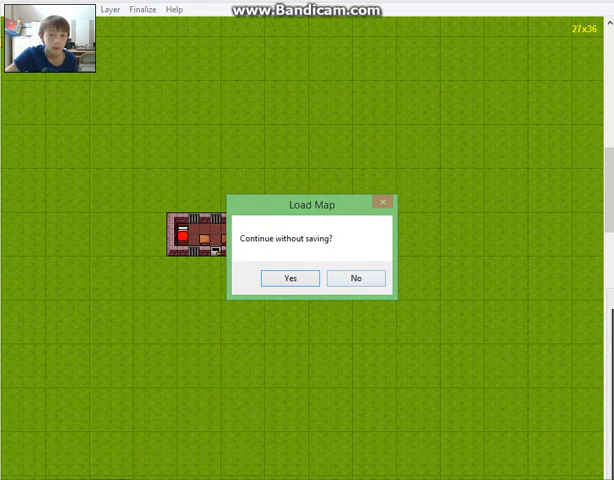
Dismiss the load prompt and switch the map properties to the jobs settings
click(289, 277)
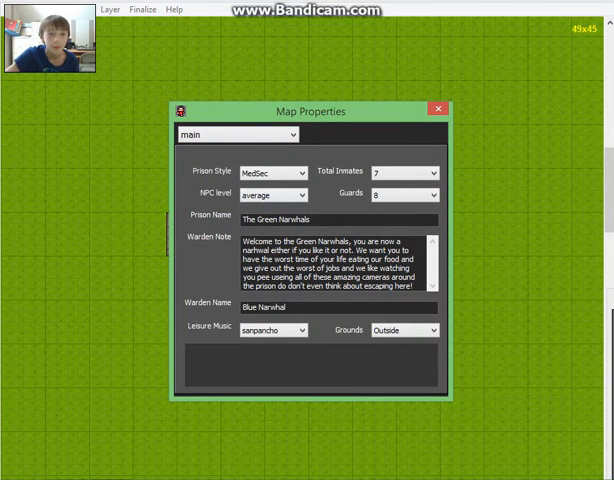
click(237, 133)
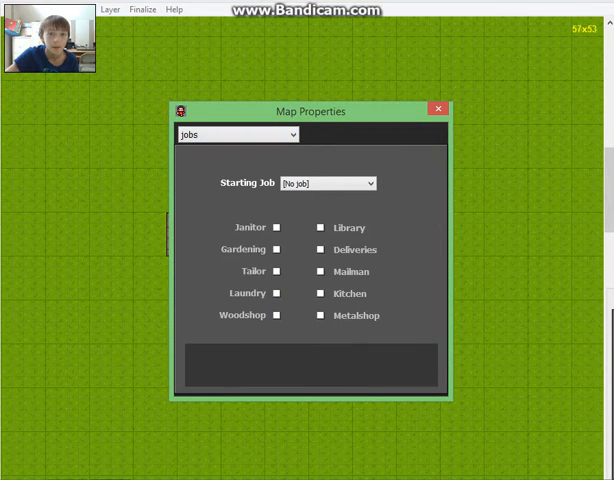
click(355, 183)
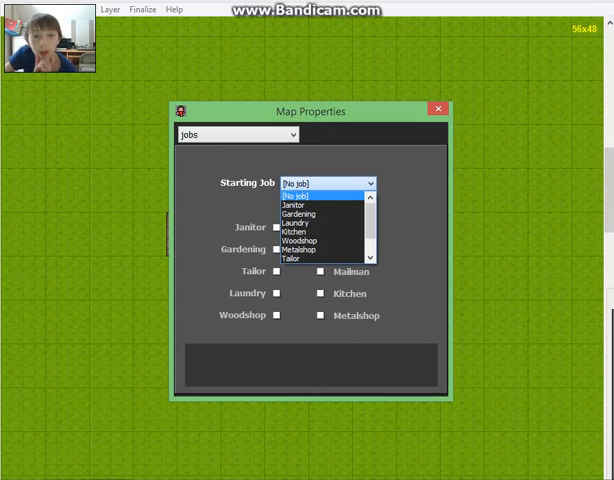
click(311, 182)
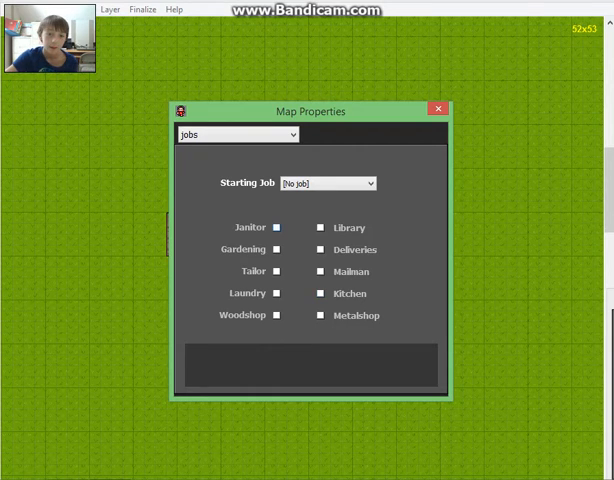
click(278, 227)
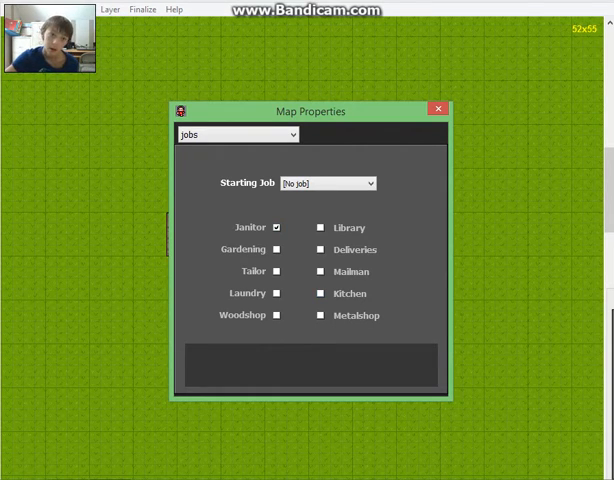
click(284, 227)
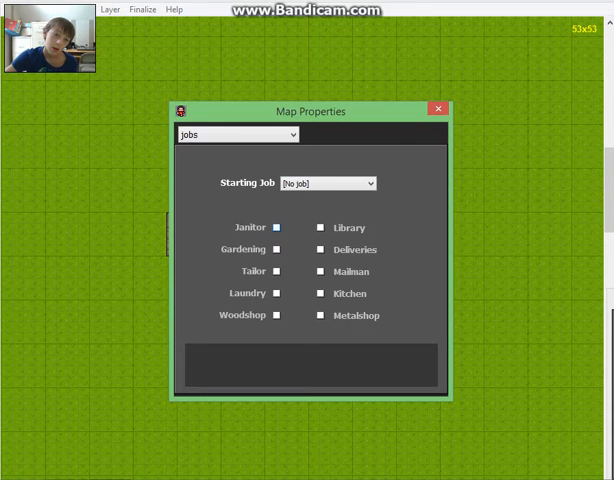
Enable Gardening, Laundry, Kitchen and Tailor jobs with Gardening as the starting job
click(284, 250)
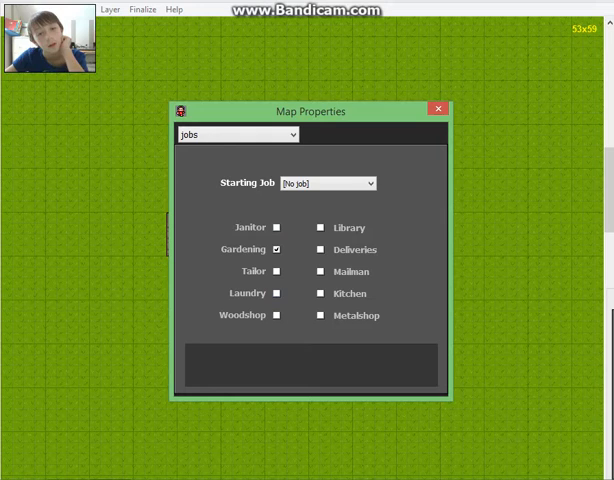
click(280, 293)
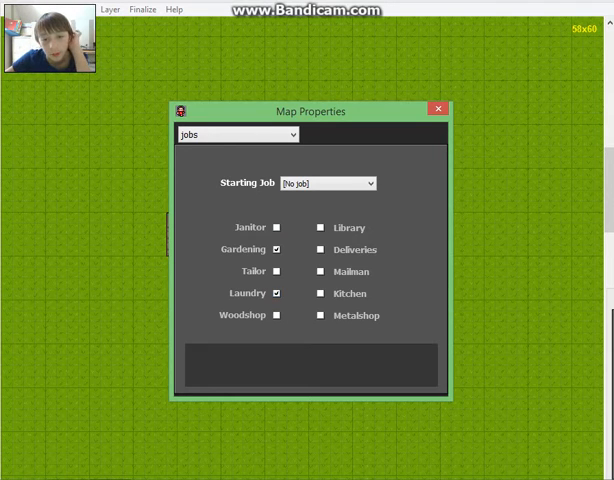
click(322, 293)
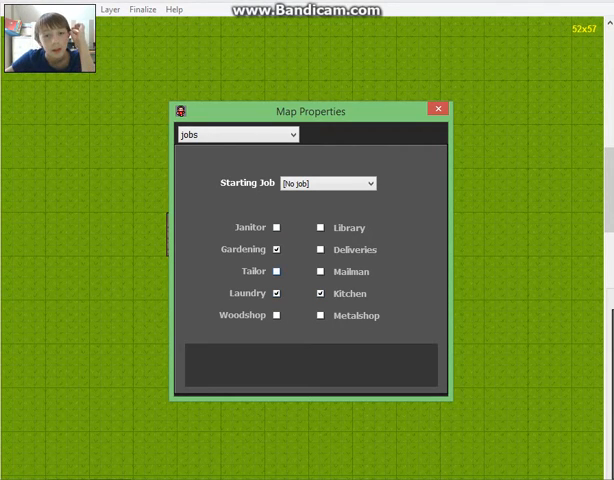
click(358, 182)
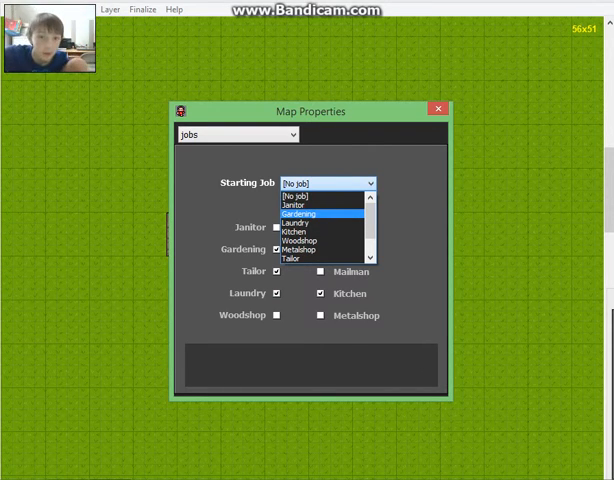
click(295, 213)
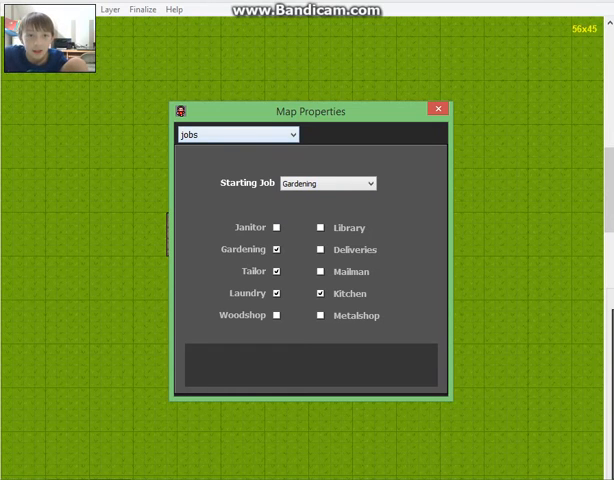
click(238, 134)
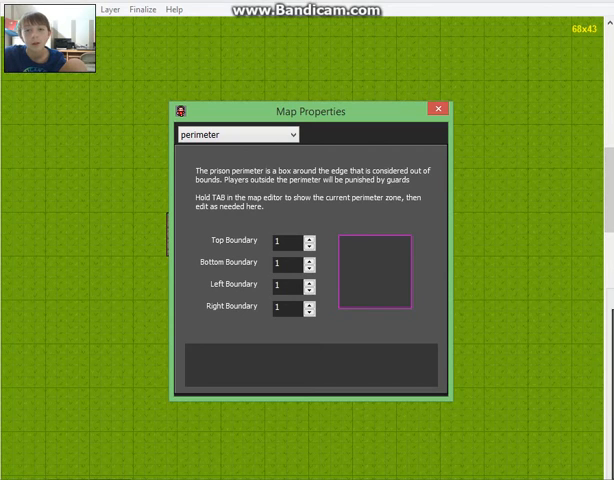
Close the map properties and place a second cell prefab beside the first
click(437, 108)
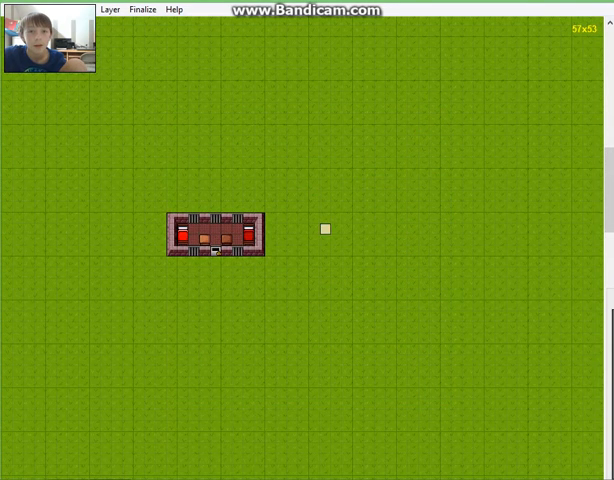
mouse_move(248, 273)
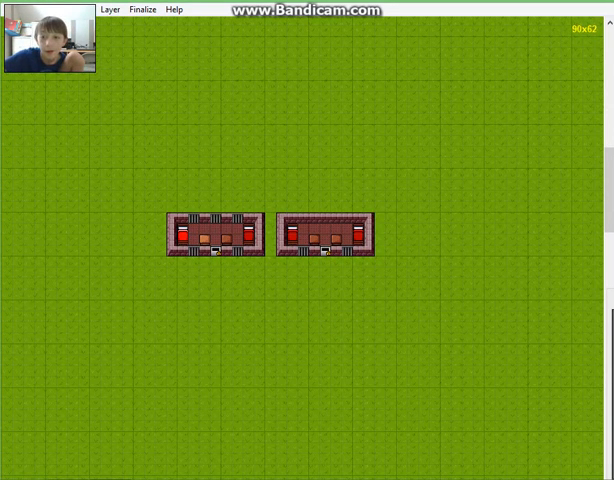
click(225, 370)
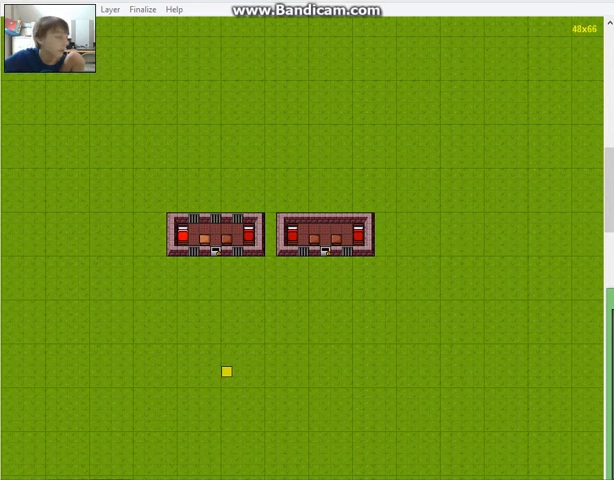
mouse_move(345, 393)
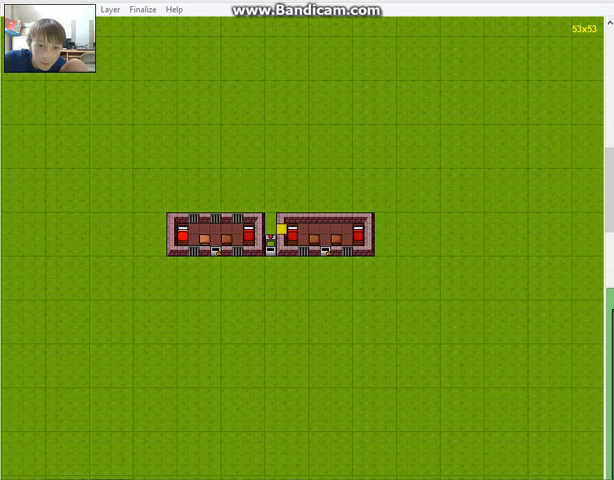
Place metal detector and door tiles in the gap between the two cells
click(347, 307)
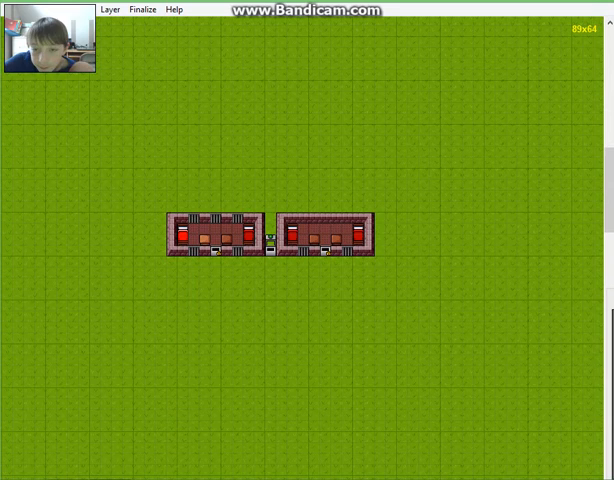
click(389, 196)
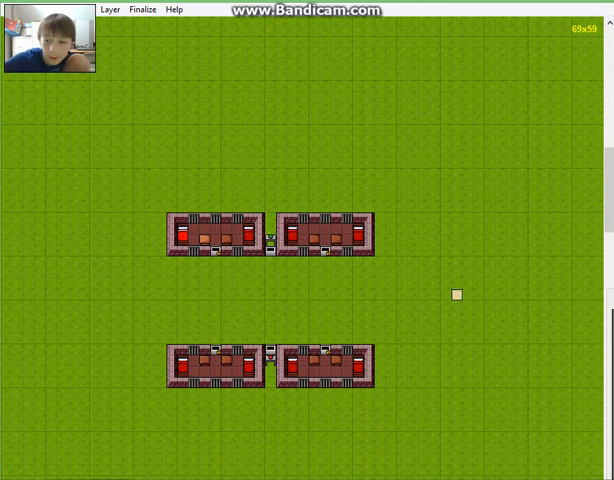
mouse_move(248, 307)
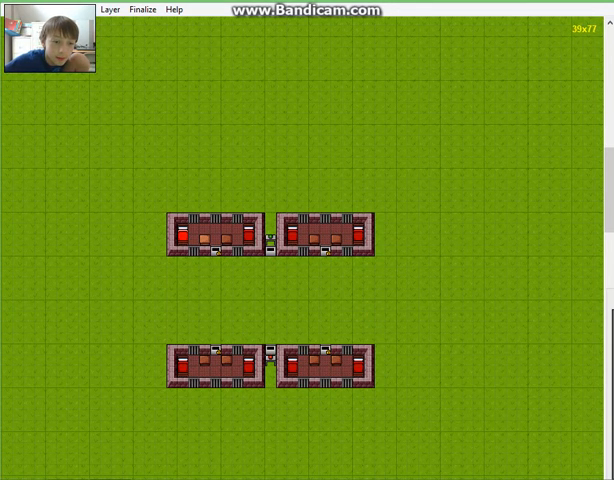
mouse_move(390, 338)
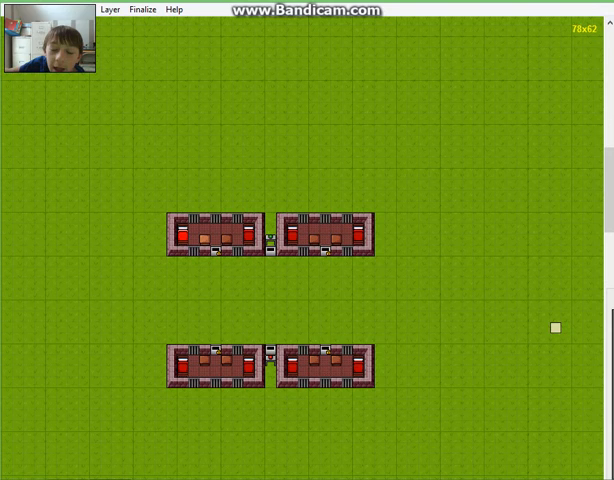
mouse_move(434, 240)
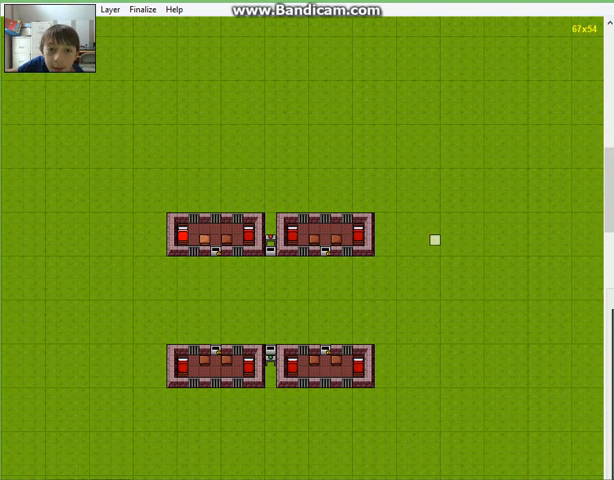
mouse_move(104, 130)
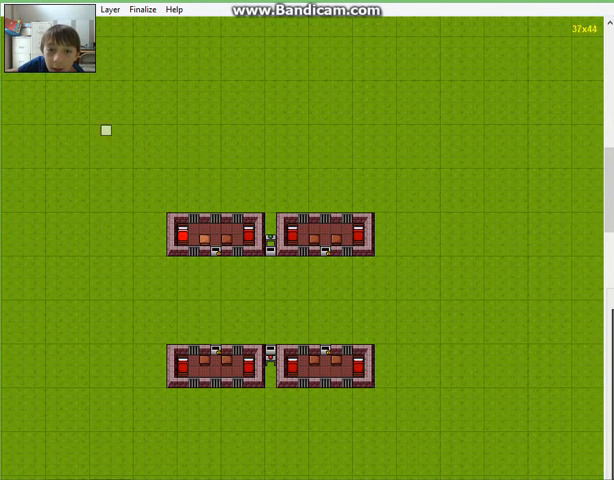
mouse_move(358, 285)
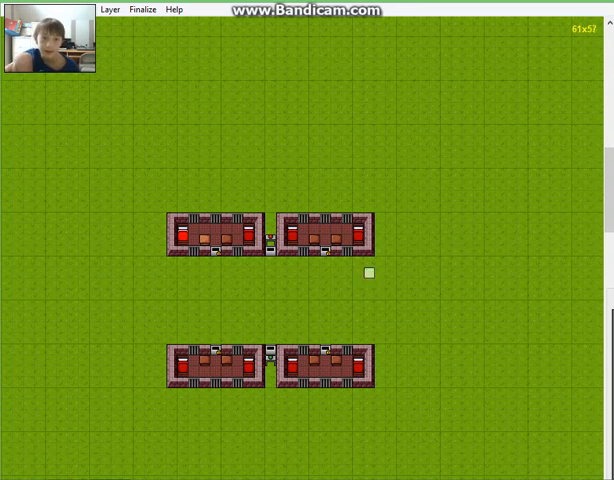
mouse_move(282, 265)
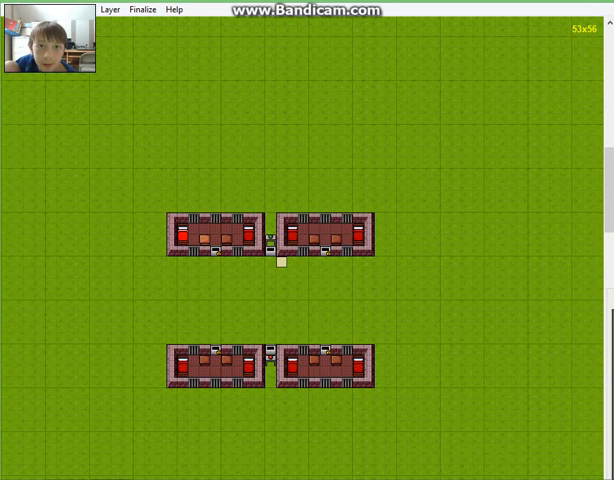
mouse_move(478, 283)
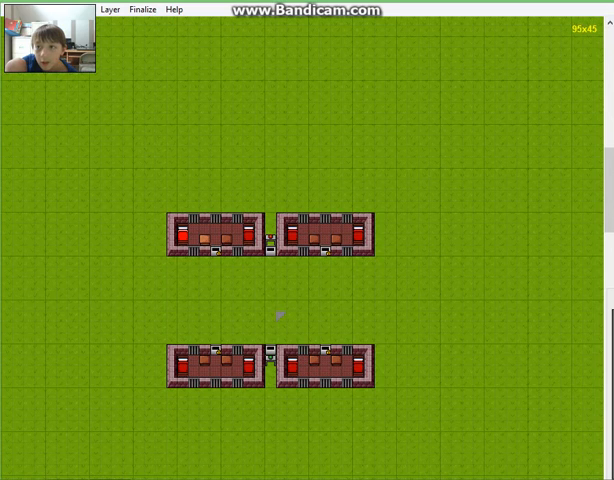
mouse_move(260, 318)
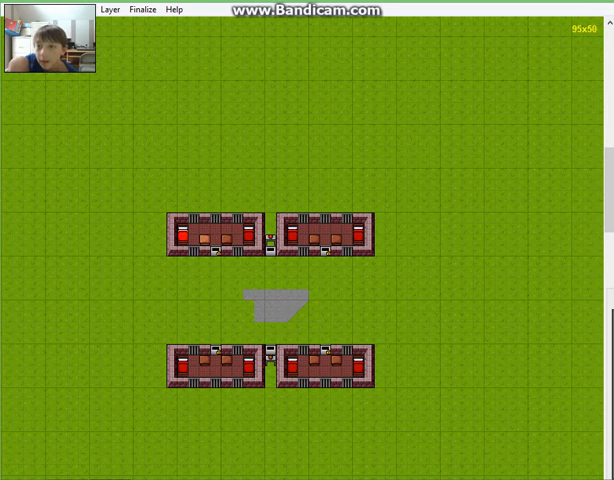
Paint grey concrete floor between the two rows of cells as the roll-call area
click(246, 306)
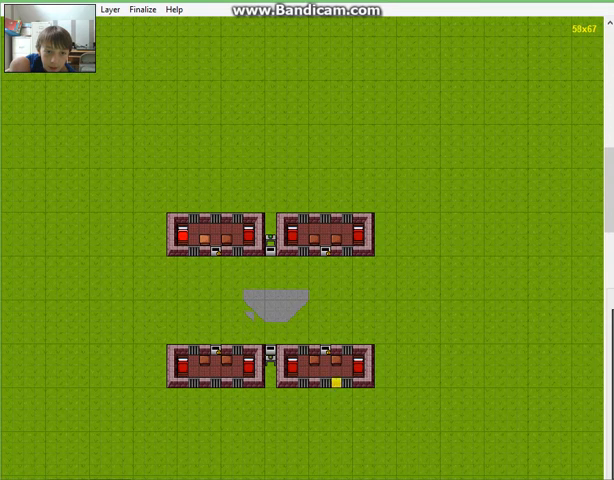
click(258, 318)
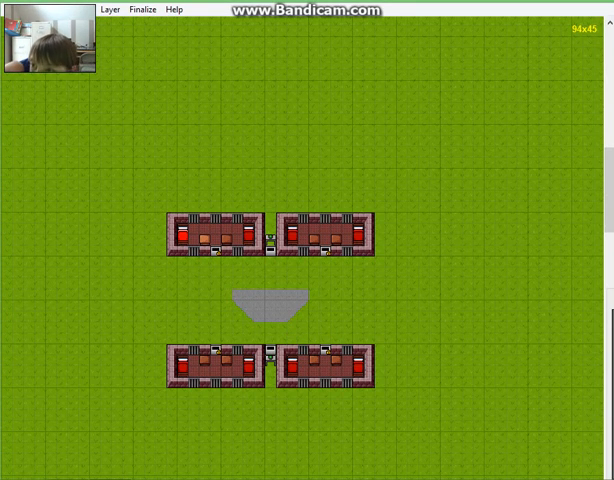
click(225, 274)
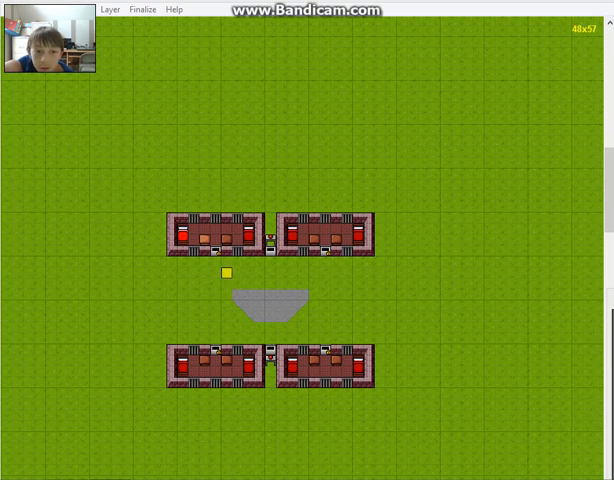